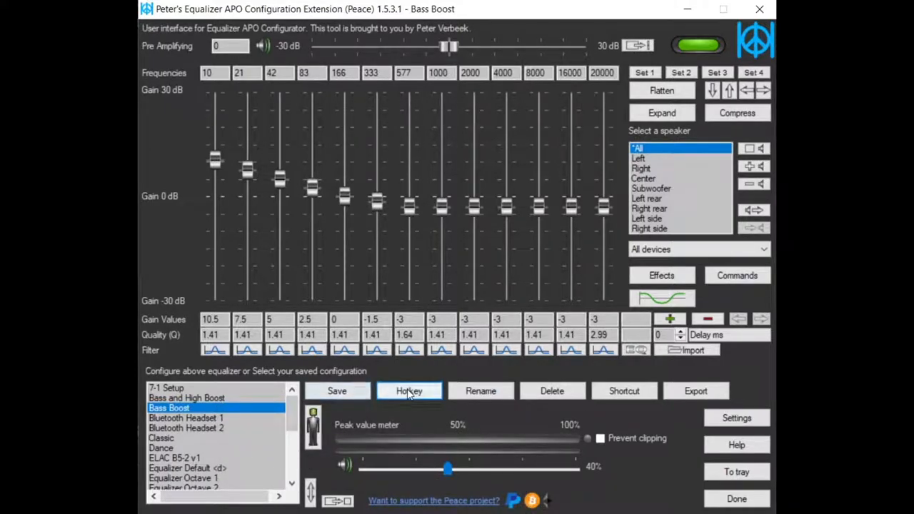
Start a hotkey for Bass Boost and enter 'b' as its key, correcting a mistyped letter.
{"action": "left_click", "coordinate": [409, 392]}
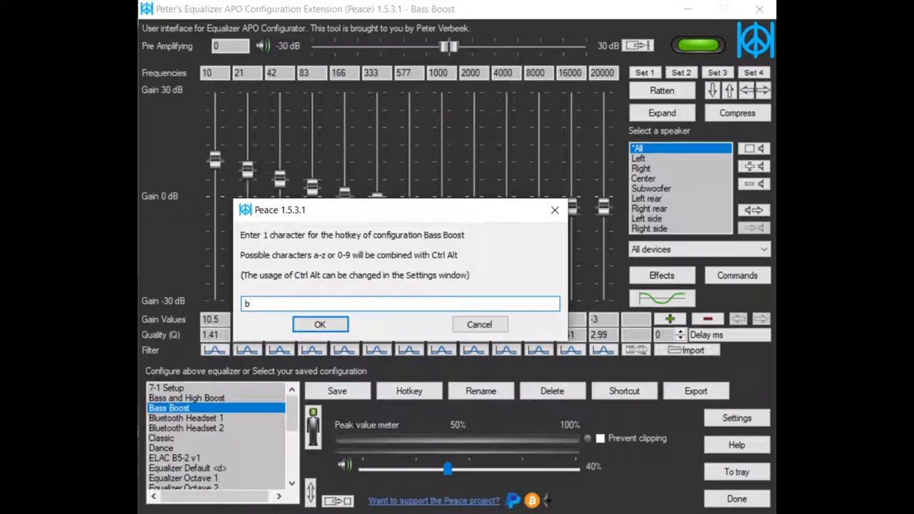
{"action": "mouse_move", "coordinate": [440, 263]}
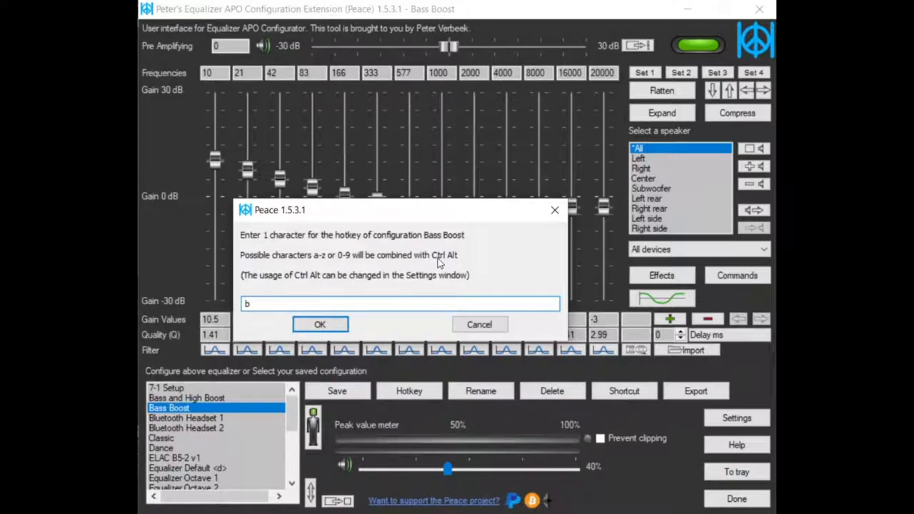
{"action": "type", "text": "l"}
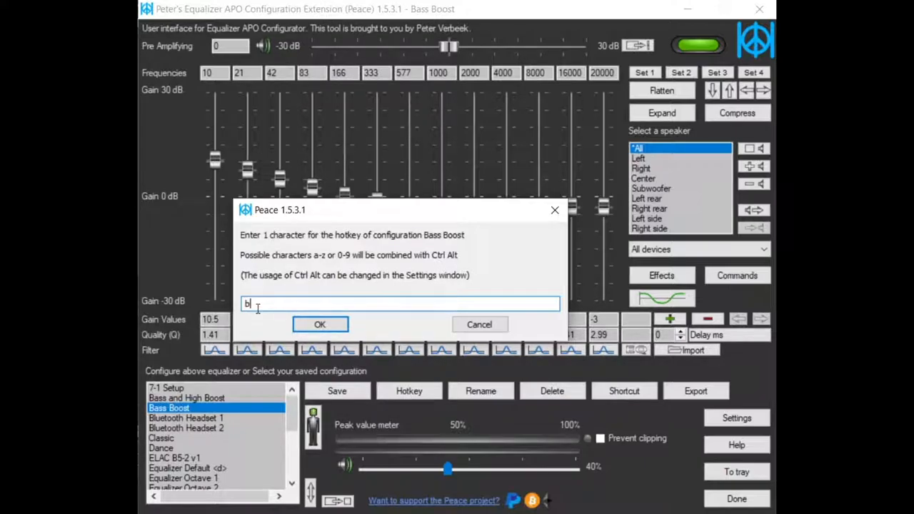
{"action": "key", "text": "Backspace"}
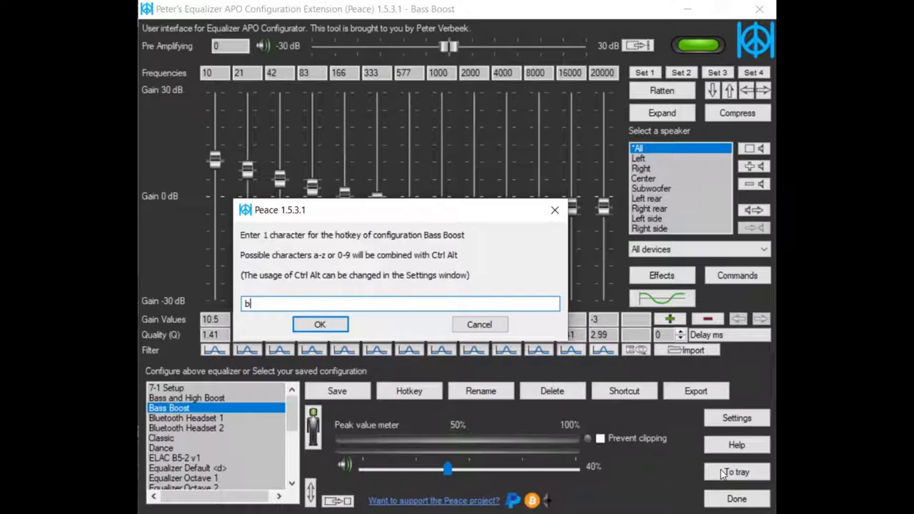
{"action": "mouse_move", "coordinate": [723, 474]}
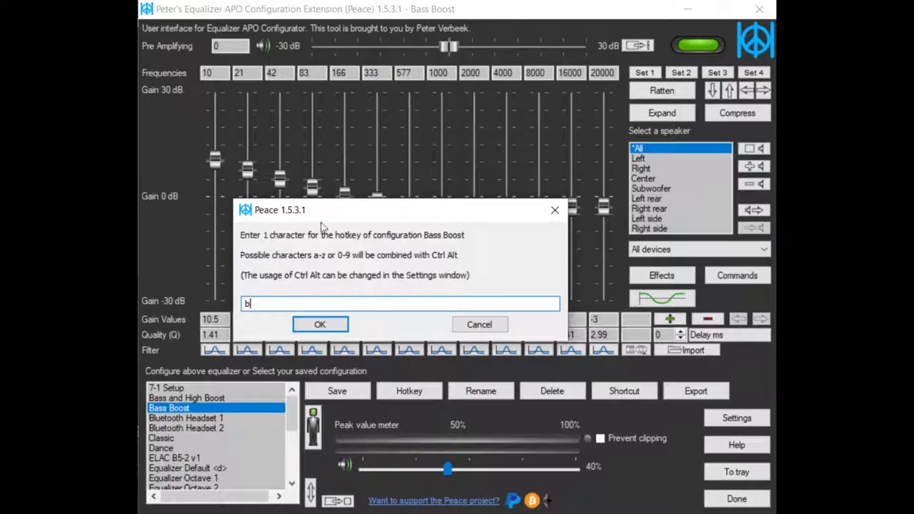
Confirm 'b' as the Bass Boost hotkey, then load the flat Equalizer Default configuration.
{"action": "left_click", "coordinate": [320, 325]}
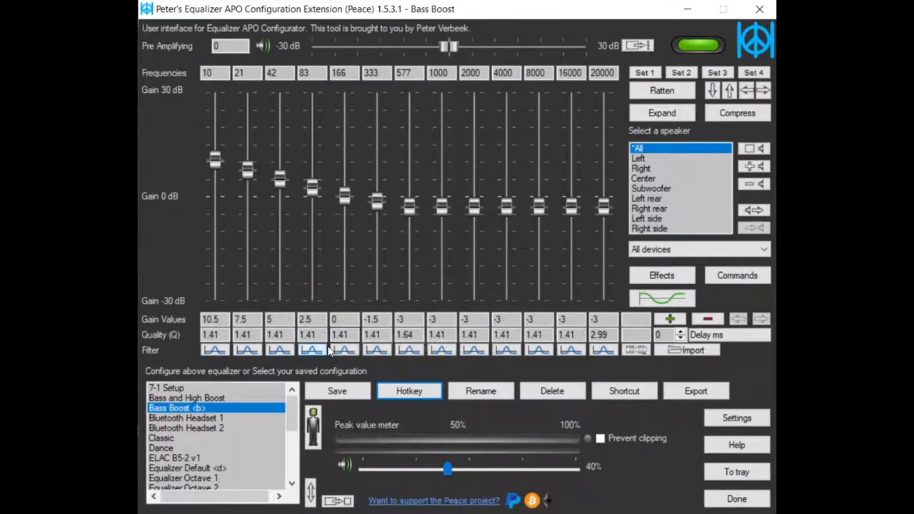
{"action": "mouse_move", "coordinate": [232, 469]}
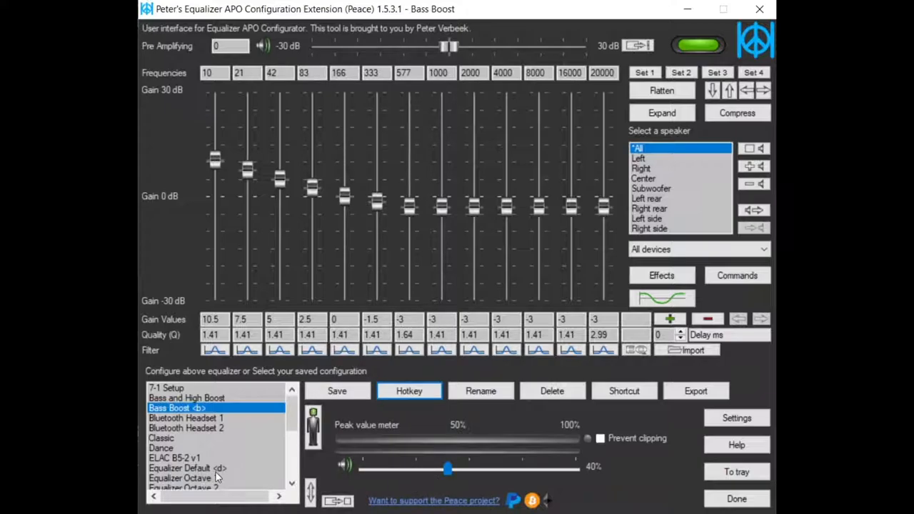
{"action": "left_click", "coordinate": [188, 469]}
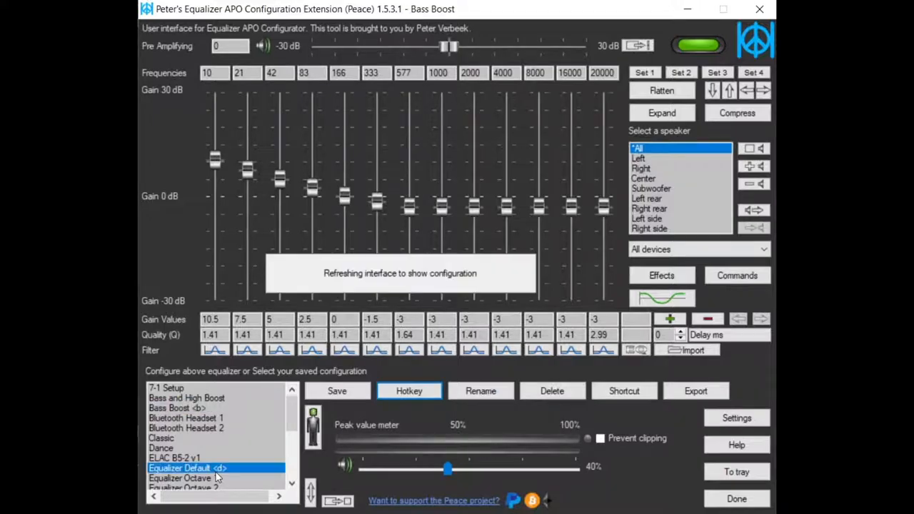
{"action": "double_click", "coordinate": [189, 468]}
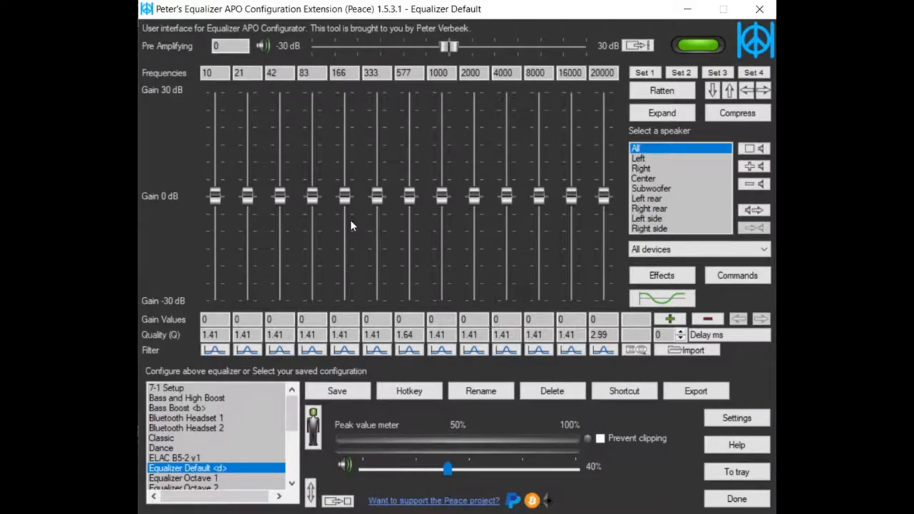
{"action": "mouse_move", "coordinate": [400, 251]}
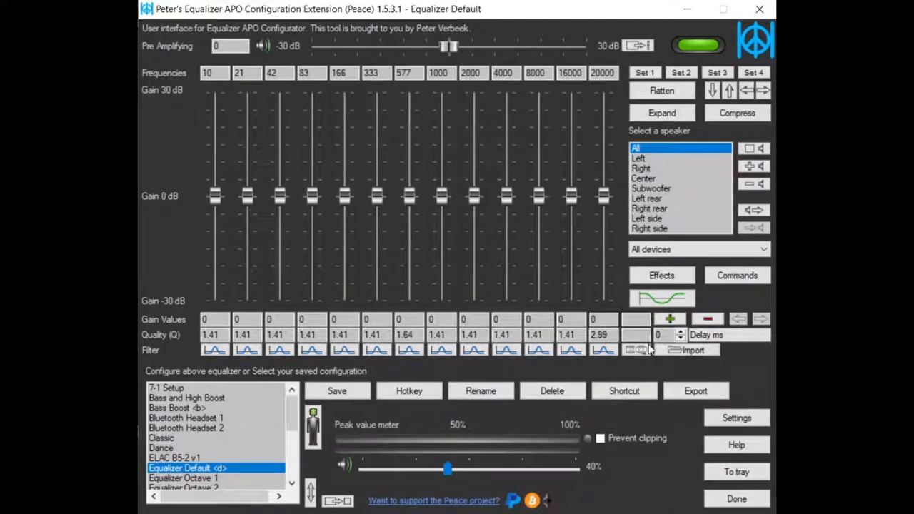
Show the Hotkeys settings page and keep Ctrl and Alt as the configuration hotkey modifiers.
{"action": "left_click", "coordinate": [738, 417]}
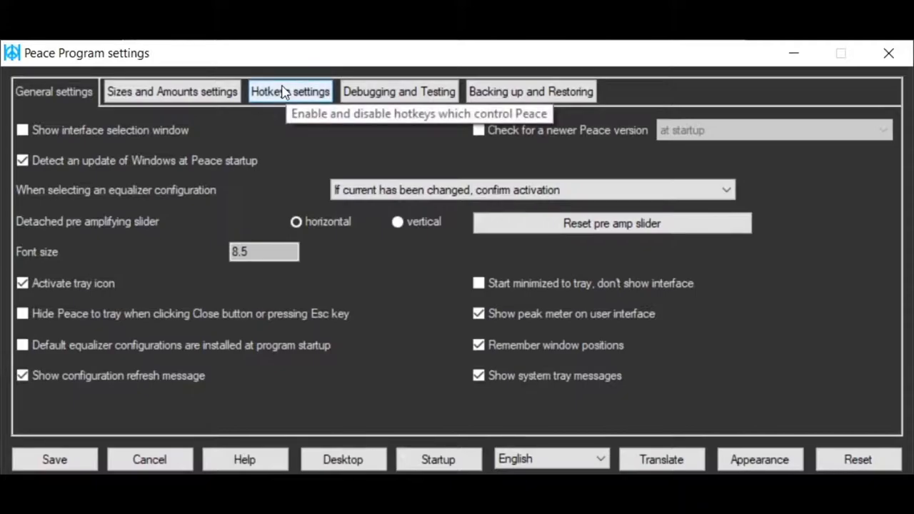
{"action": "left_click", "coordinate": [290, 92]}
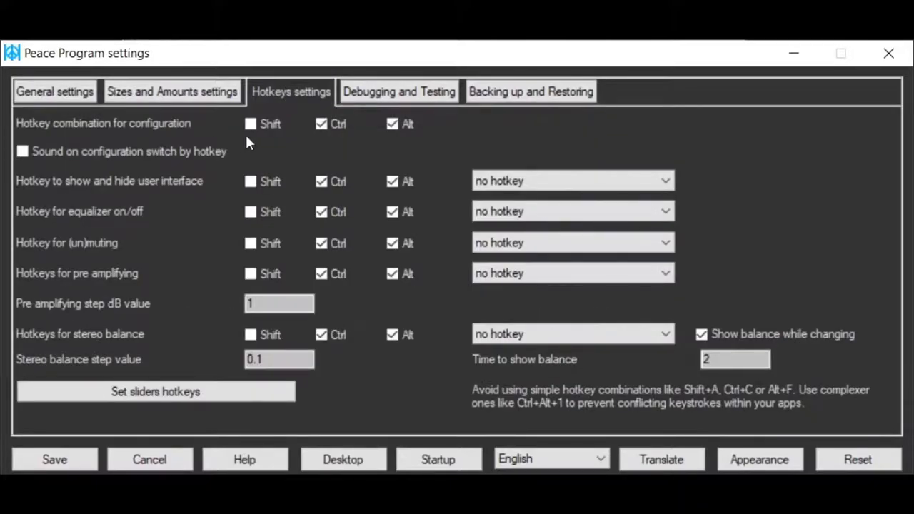
{"action": "left_click", "coordinate": [250, 123]}
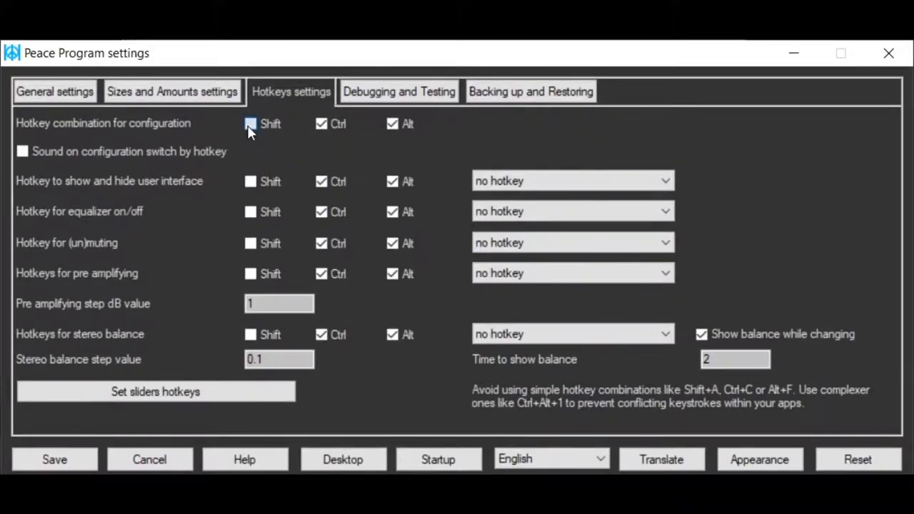
{"action": "left_click", "coordinate": [250, 123]}
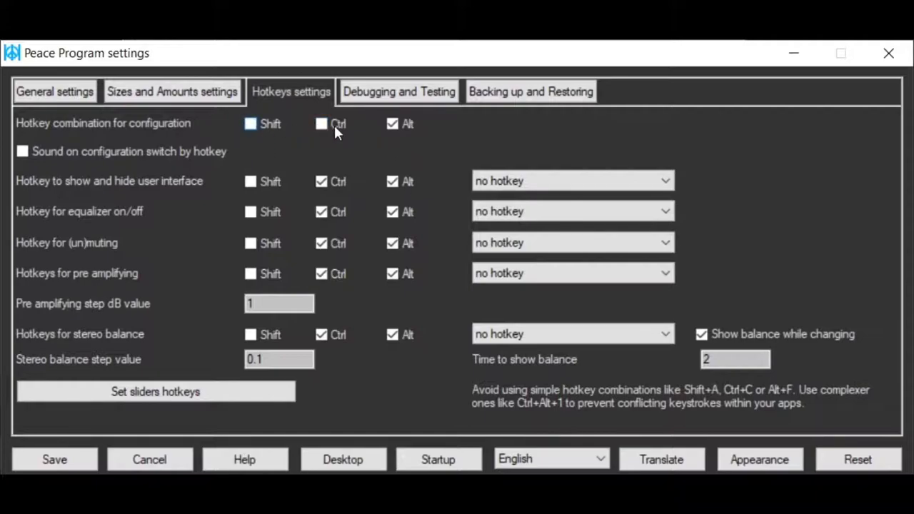
{"action": "left_click", "coordinate": [320, 123]}
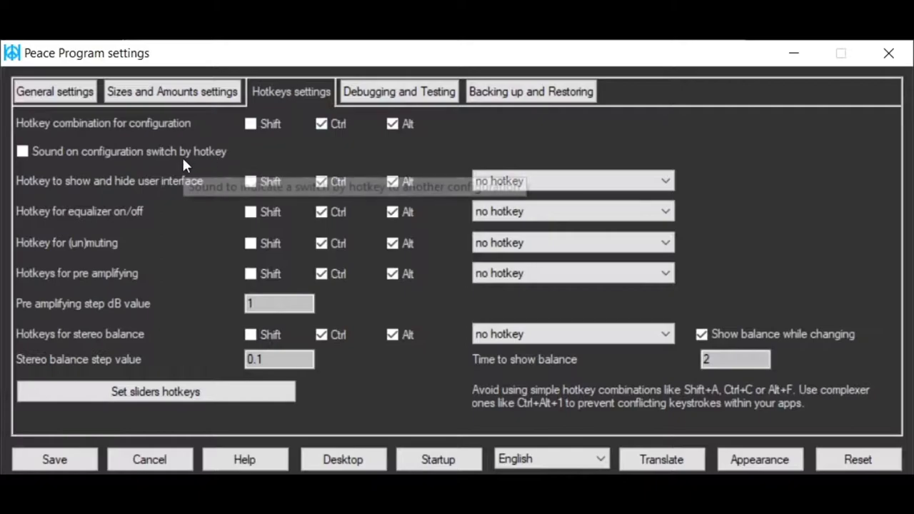
{"action": "mouse_move", "coordinate": [132, 183]}
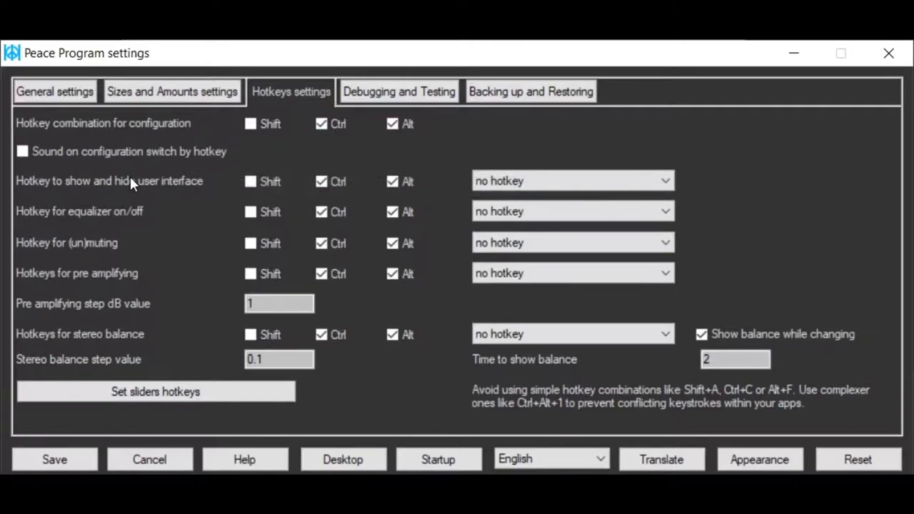
{"action": "mouse_move", "coordinate": [71, 197]}
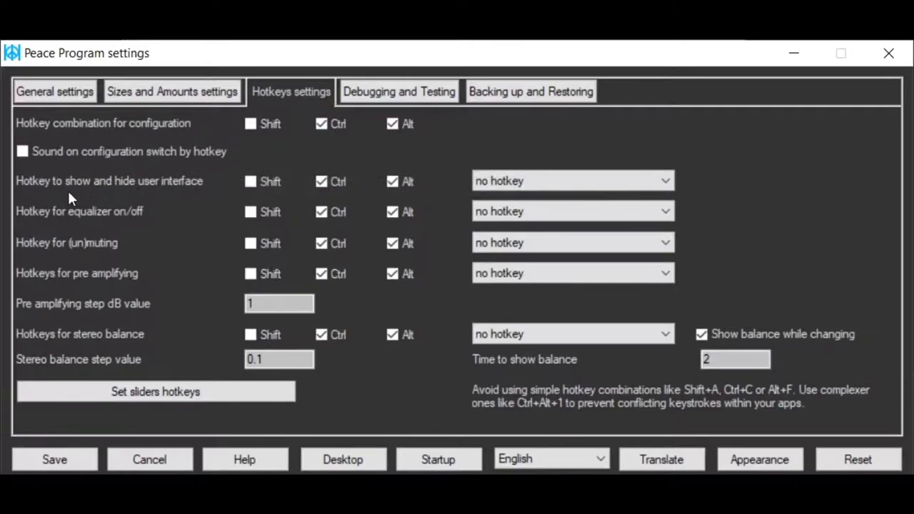
{"action": "mouse_move", "coordinate": [185, 206]}
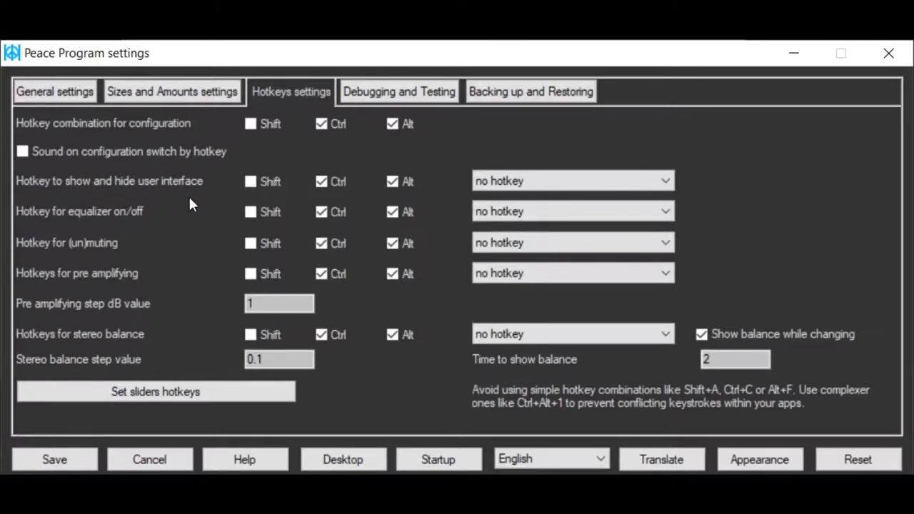
{"action": "mouse_move", "coordinate": [149, 227]}
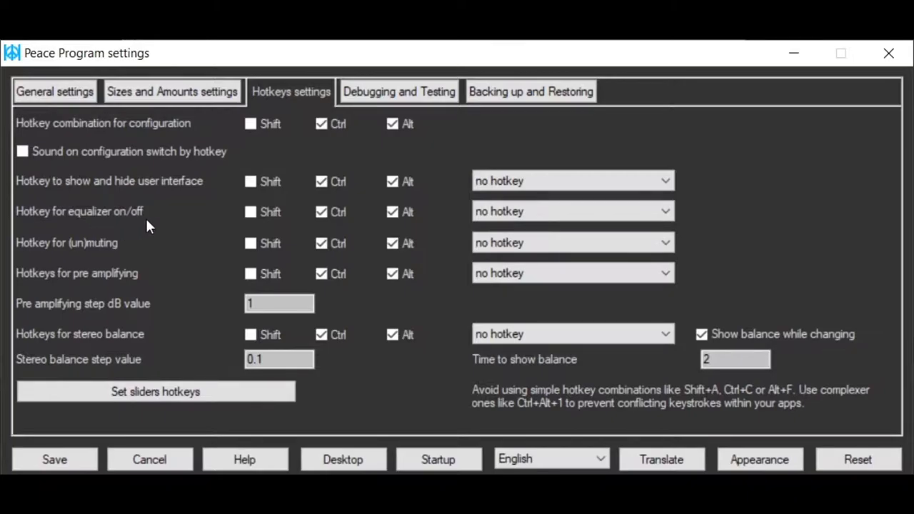
{"action": "mouse_move", "coordinate": [87, 262]}
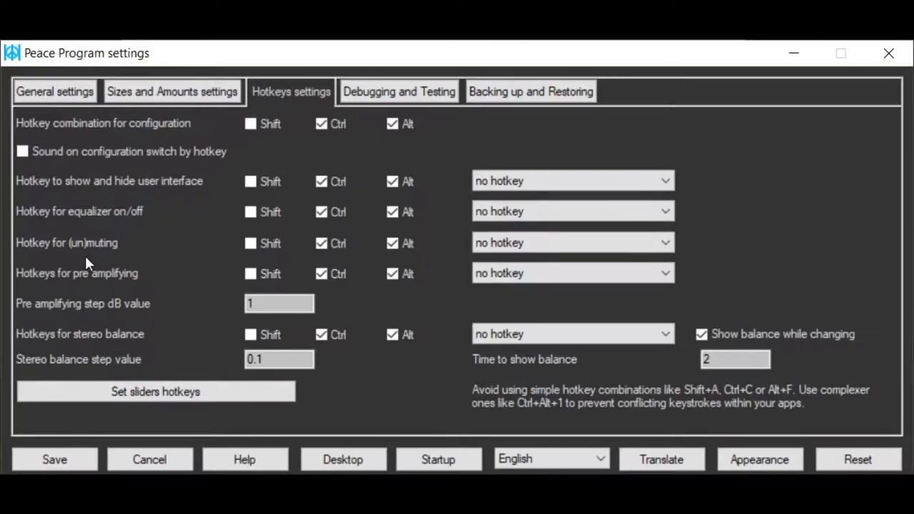
{"action": "mouse_move", "coordinate": [93, 289]}
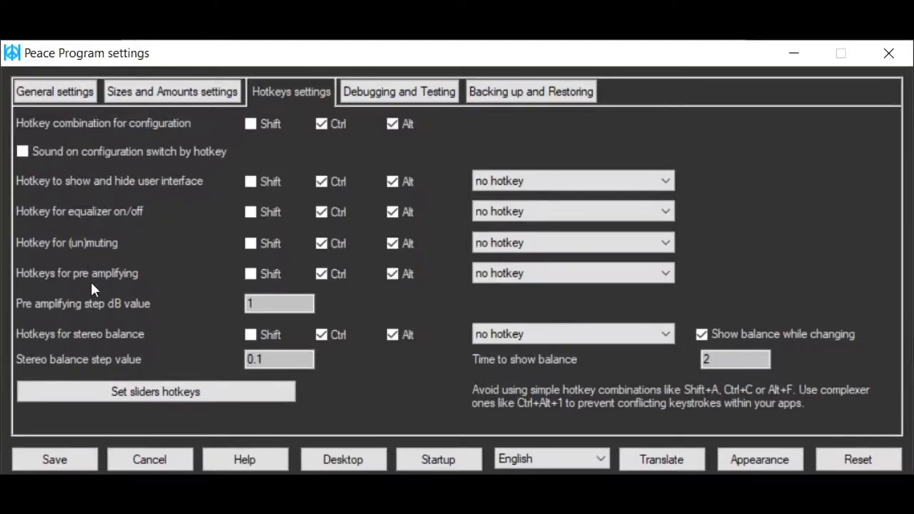
{"action": "mouse_move", "coordinate": [150, 293]}
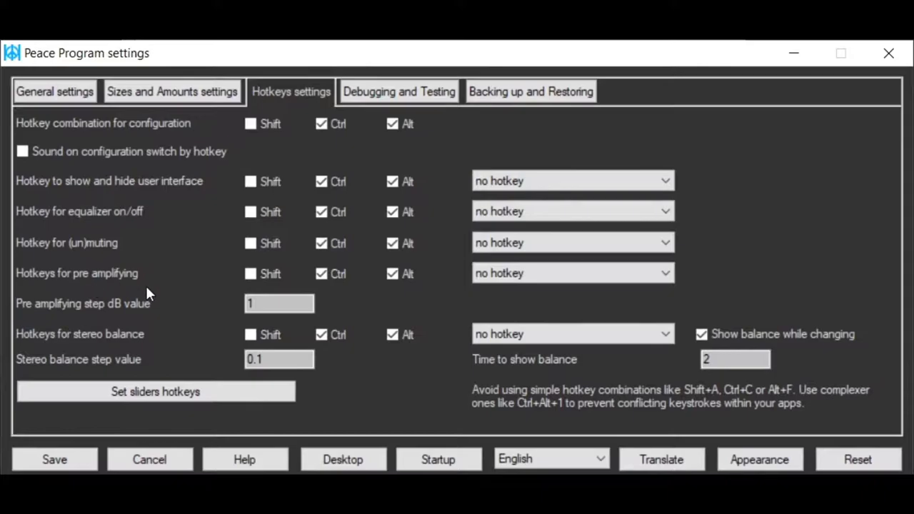
{"action": "mouse_move", "coordinate": [149, 195]}
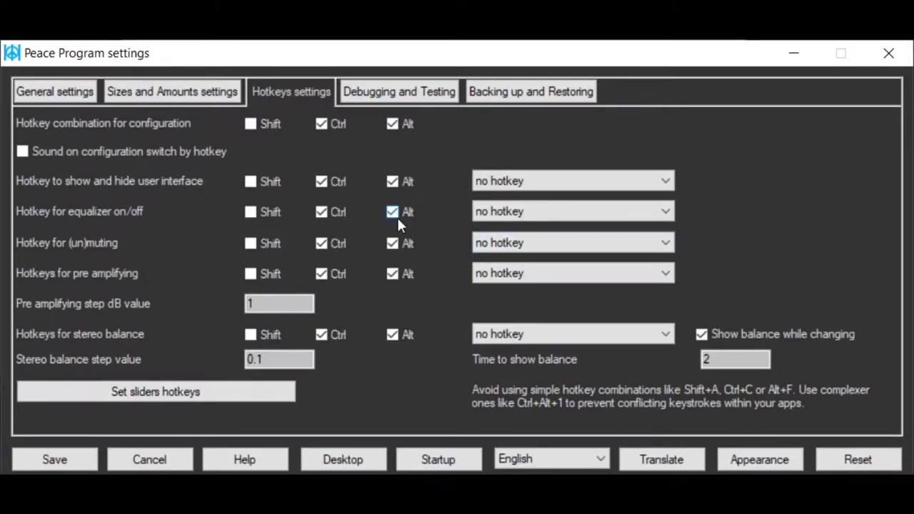
{"action": "left_click", "coordinate": [571, 212]}
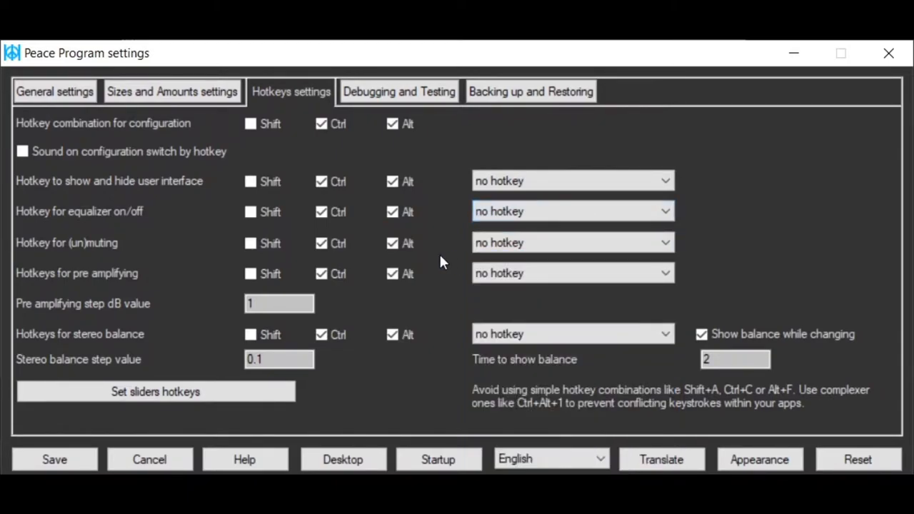
{"action": "mouse_move", "coordinate": [198, 214]}
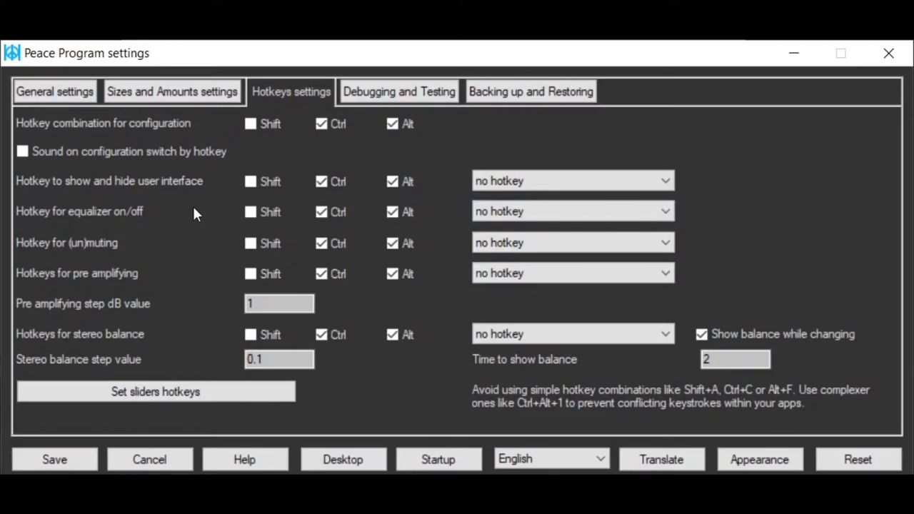
{"action": "mouse_move", "coordinate": [152, 240]}
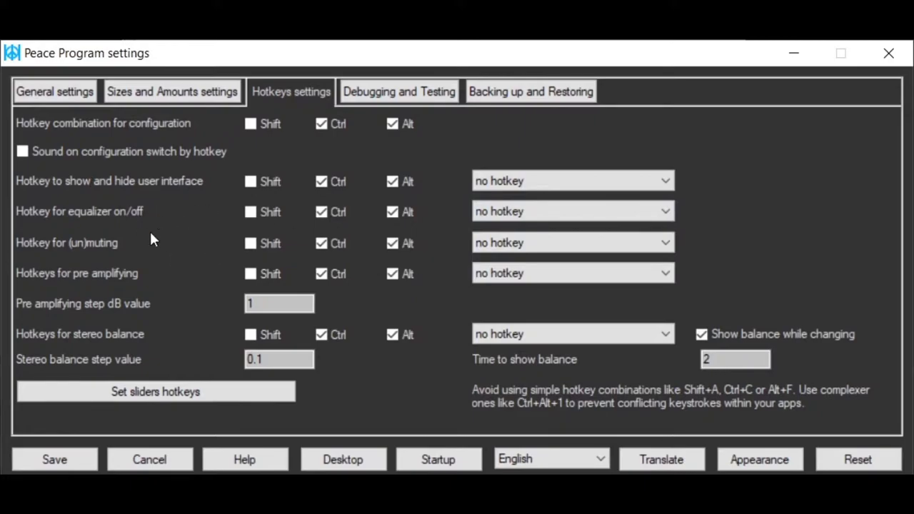